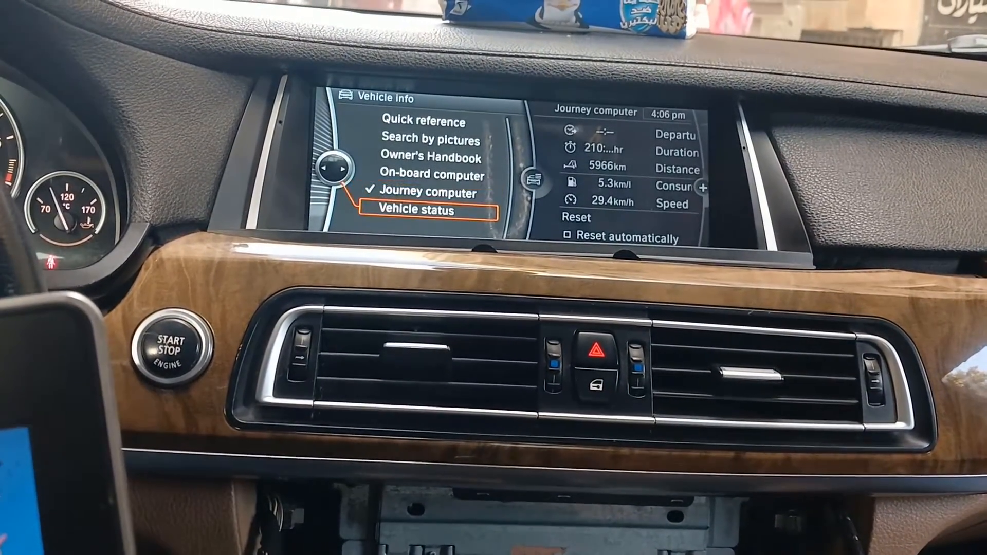
Dismiss the flash-process warning and open the Comfort Mode TAL-Calculating workspace.
click(415, 210)
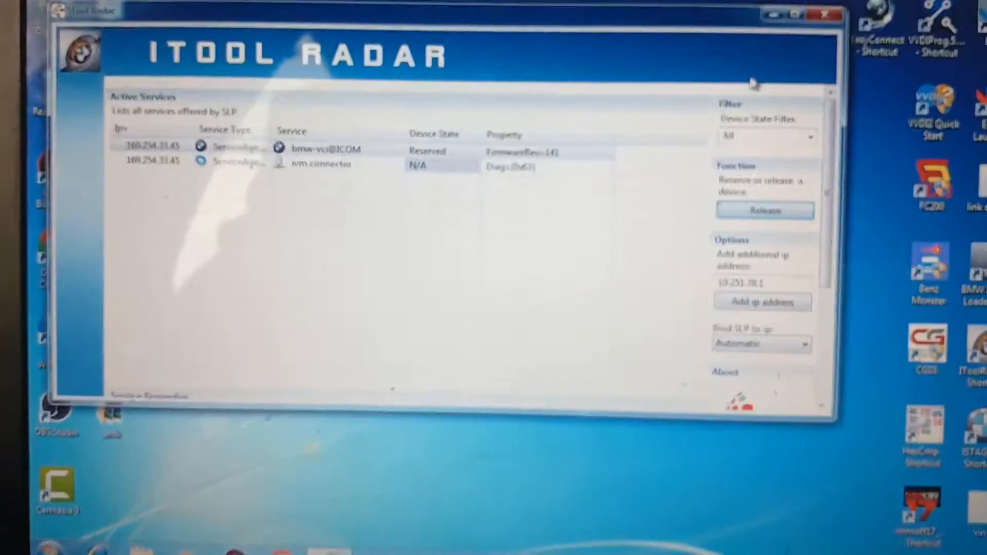
click(825, 13)
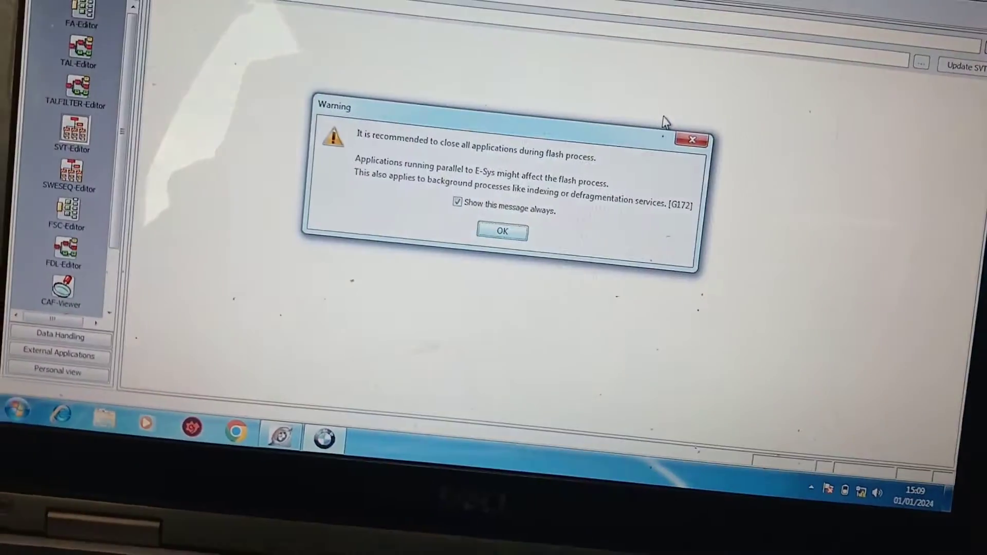
click(501, 231)
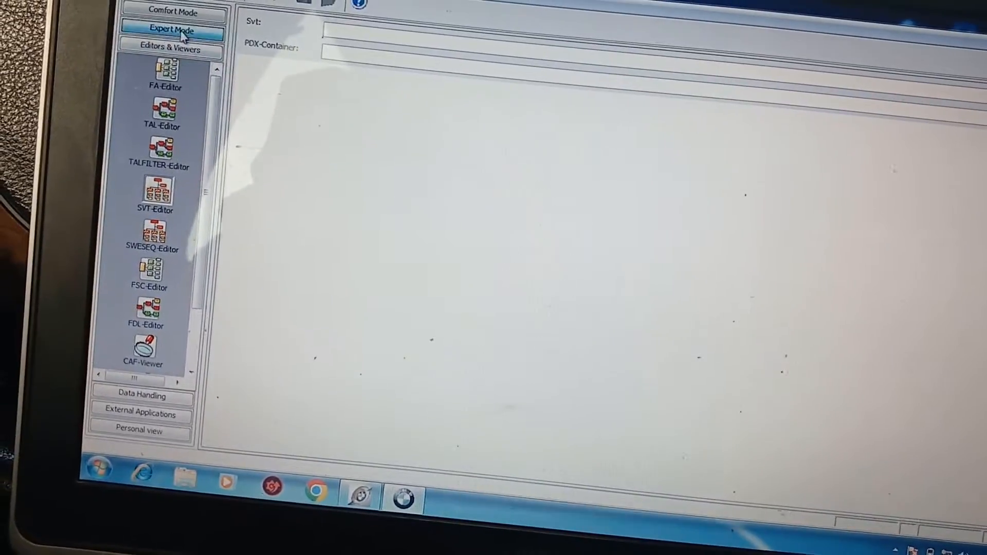
click(173, 11)
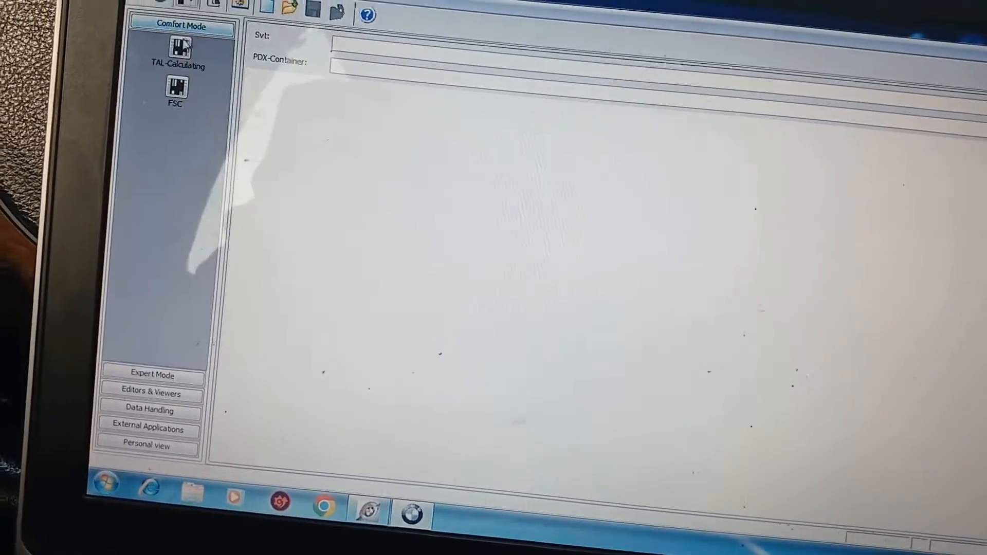
click(181, 56)
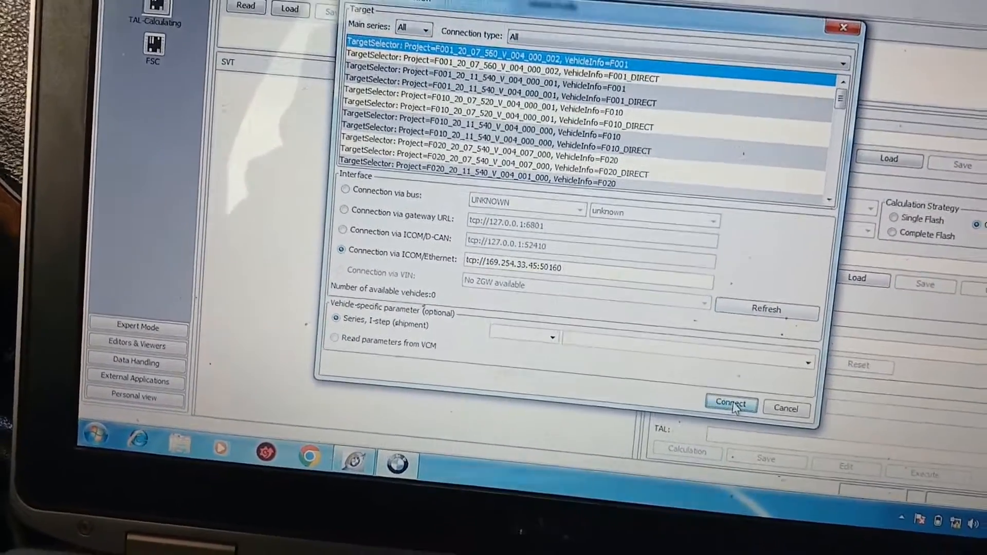
Connect to target F001_20_07_560 via ICOM/Ethernet and acknowledge the connection.
click(730, 404)
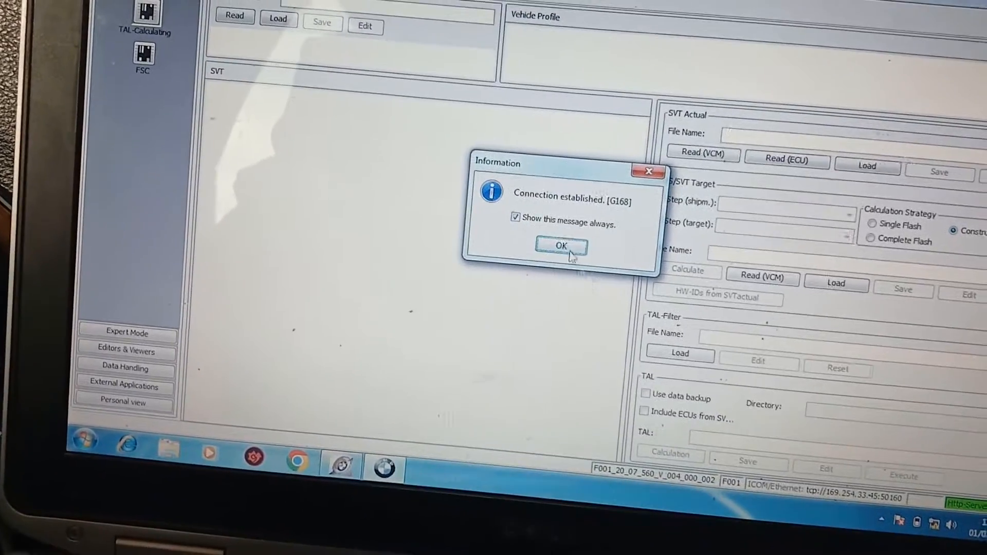
click(560, 244)
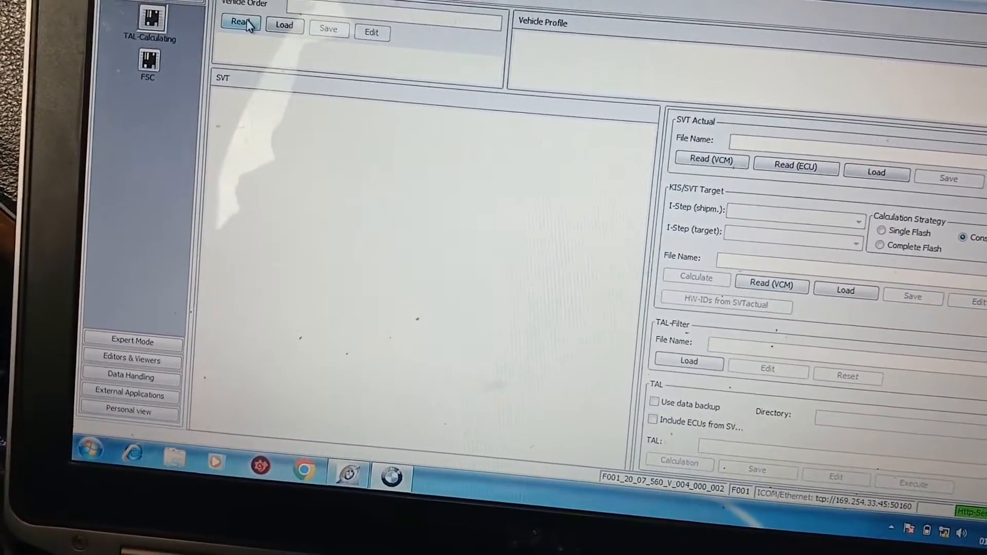
Read and activate the FA vehicle order, then read the actual SVT from the ECUs.
click(238, 22)
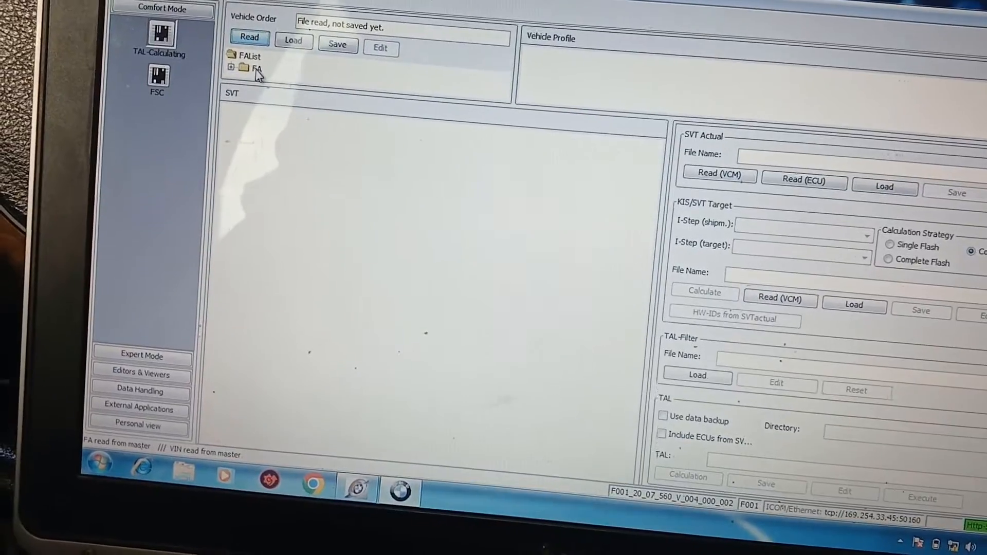
double_click(256, 70)
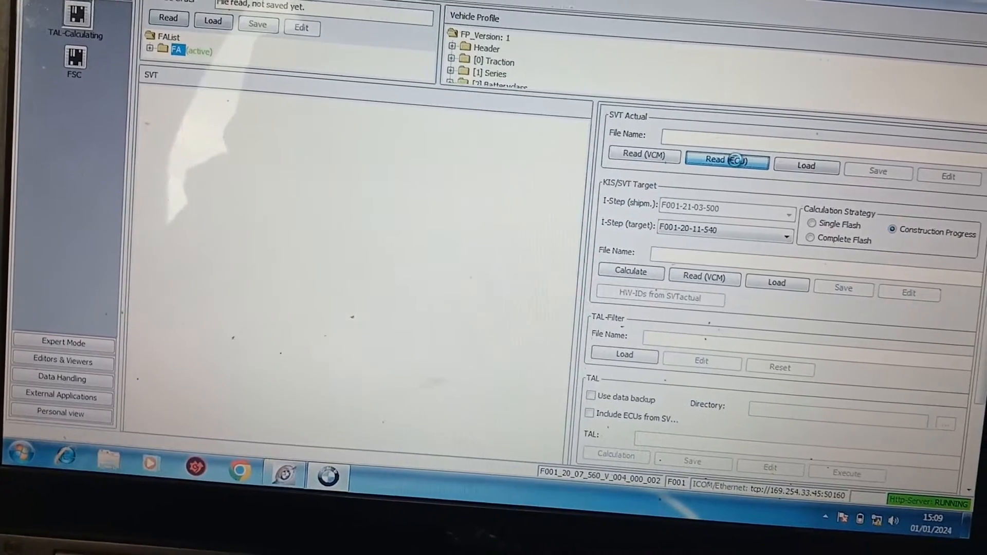
click(726, 160)
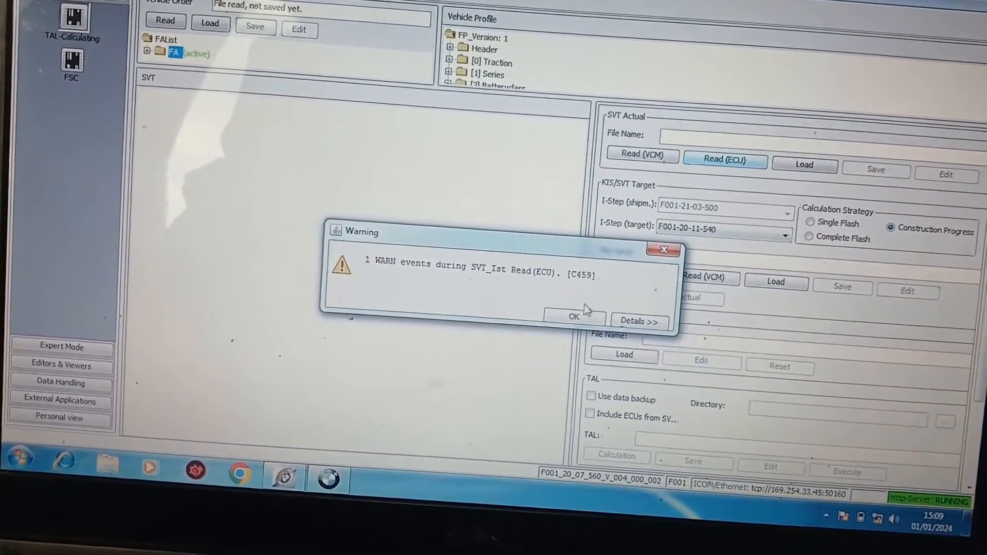
click(573, 317)
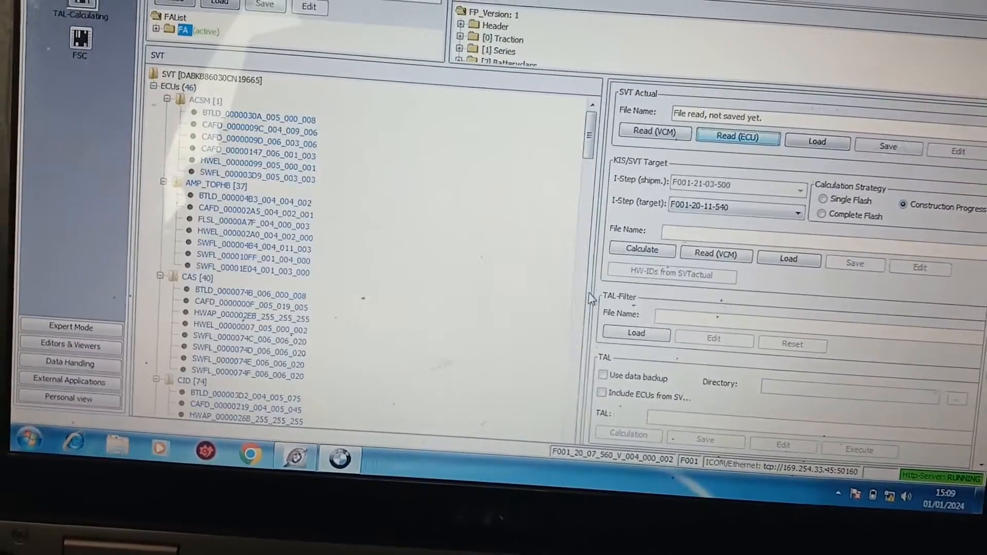
click(822, 225)
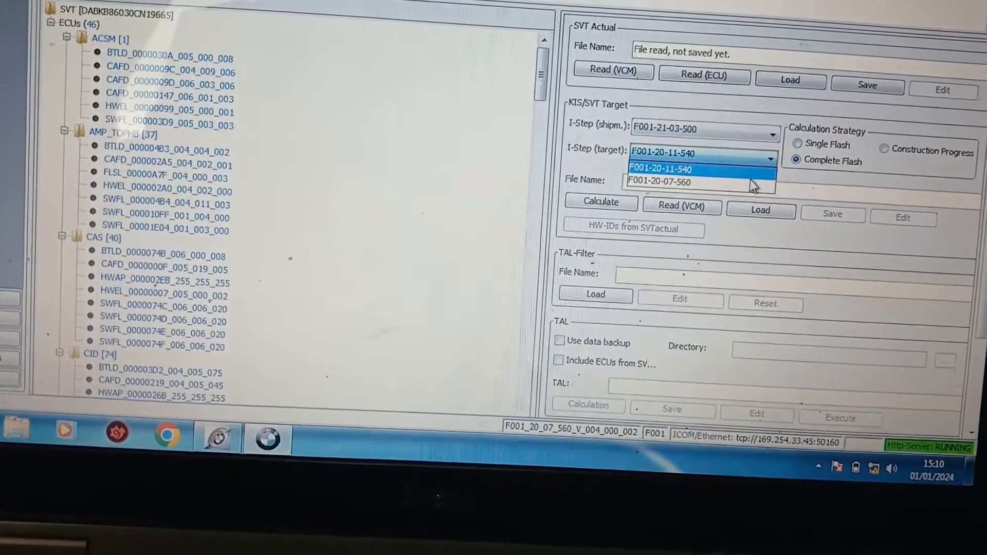
click(775, 158)
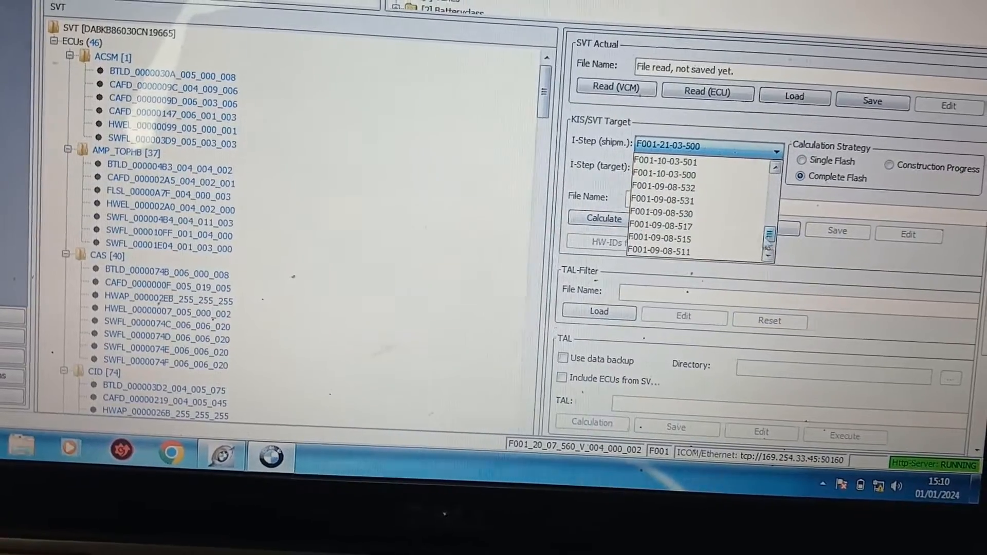
click(660, 225)
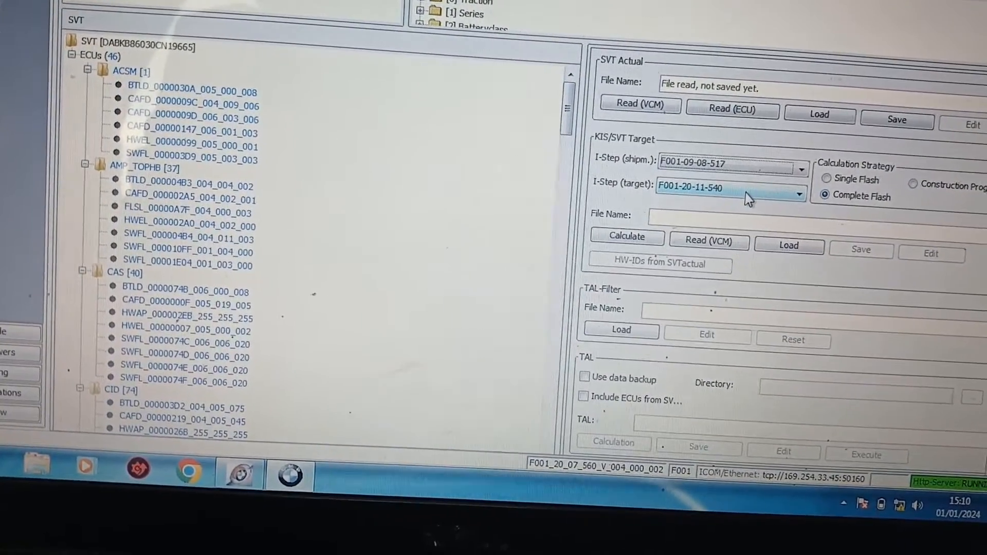
click(809, 191)
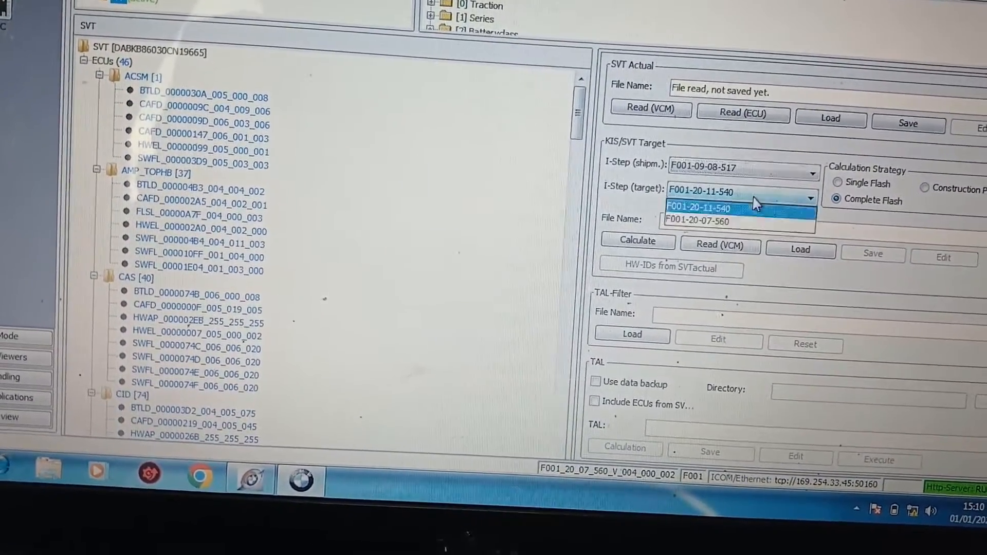
click(699, 221)
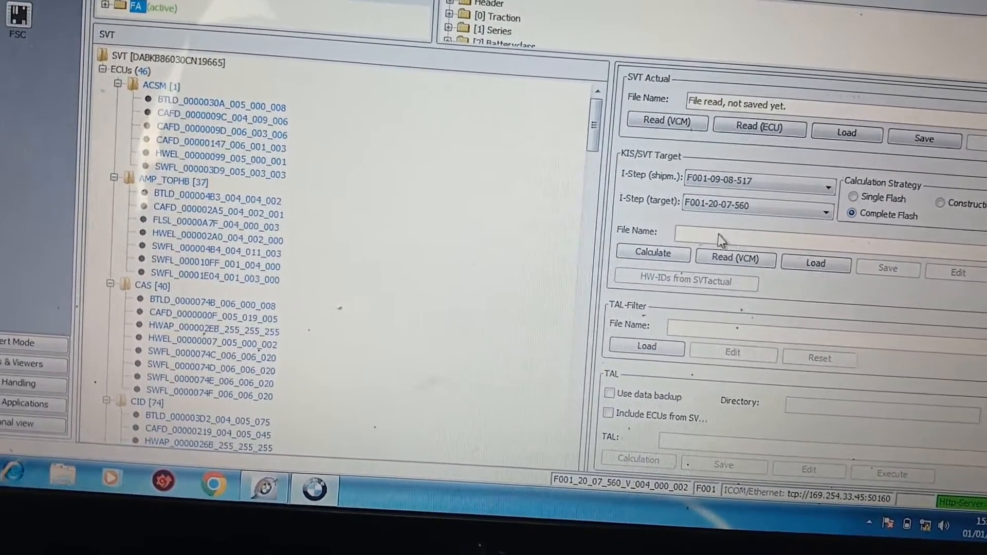
click(821, 206)
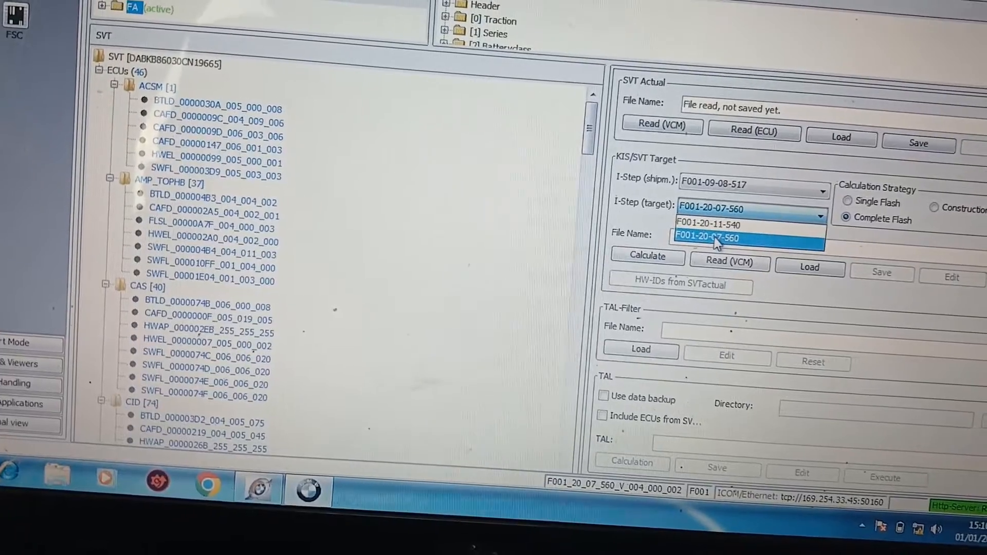
click(707, 238)
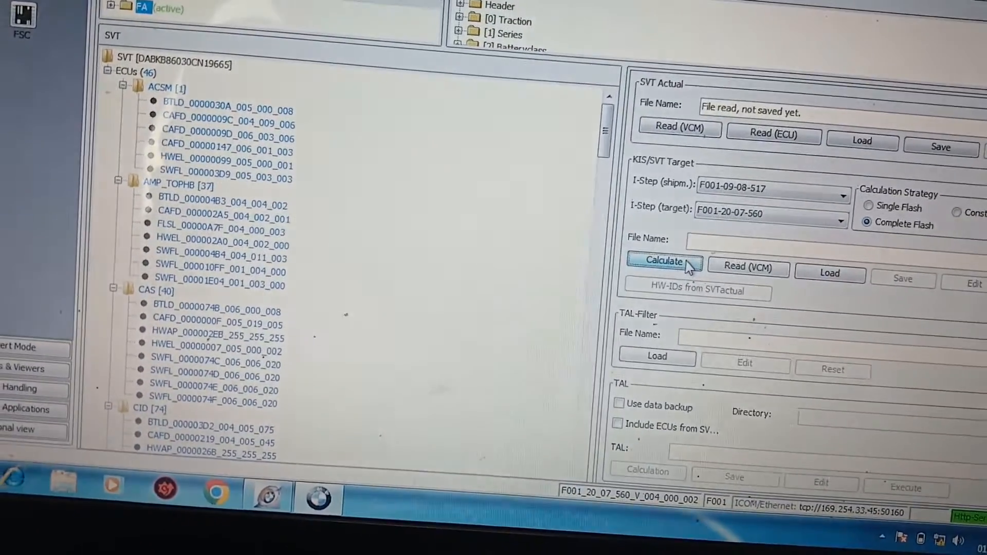
Calculate the KIS/SVT Target to start the Generiere SVT progress.
click(665, 261)
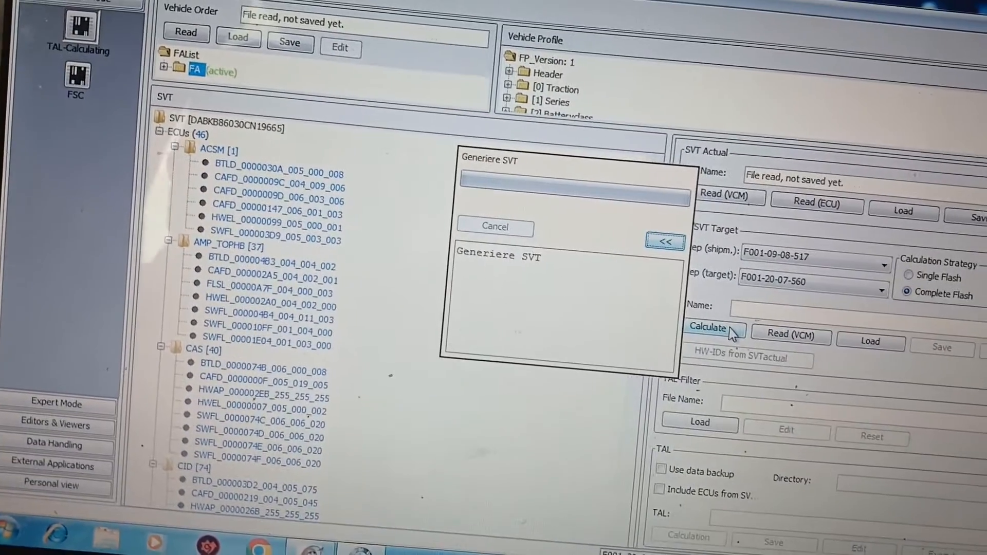
click(713, 328)
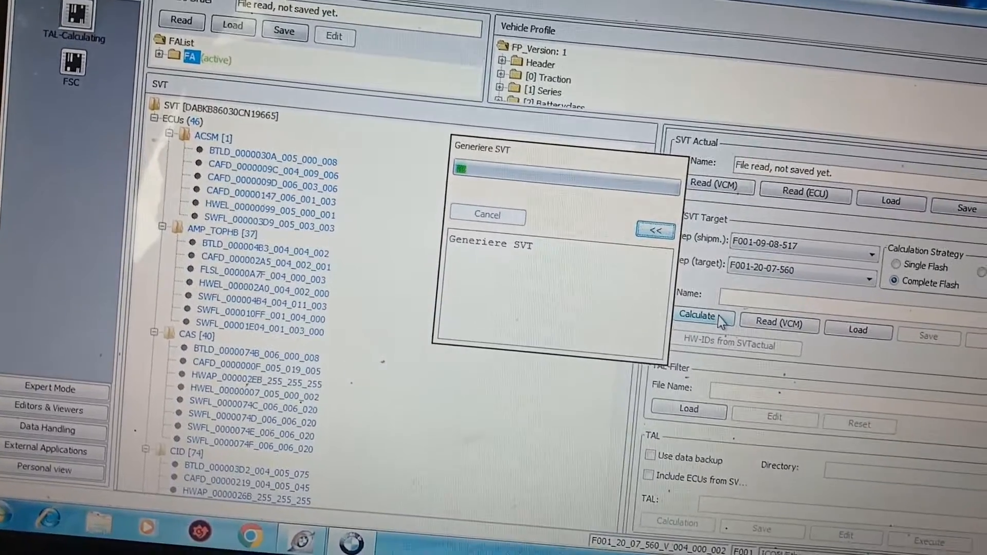